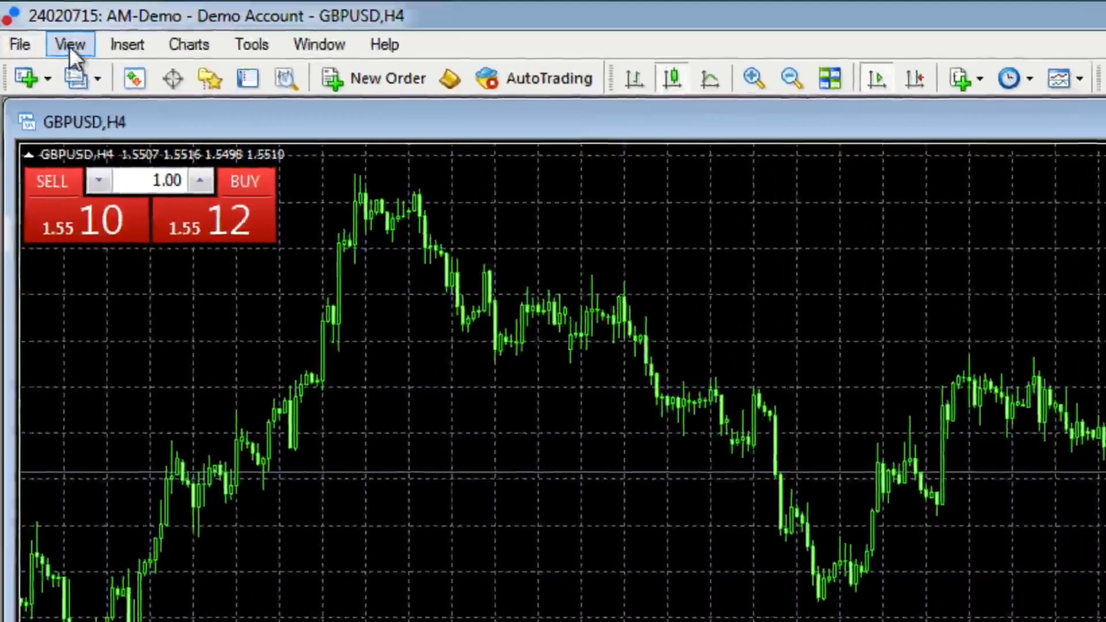
Show the Navigator panel from the View menu beside the GBPUSD chart.
left_click(71, 44)
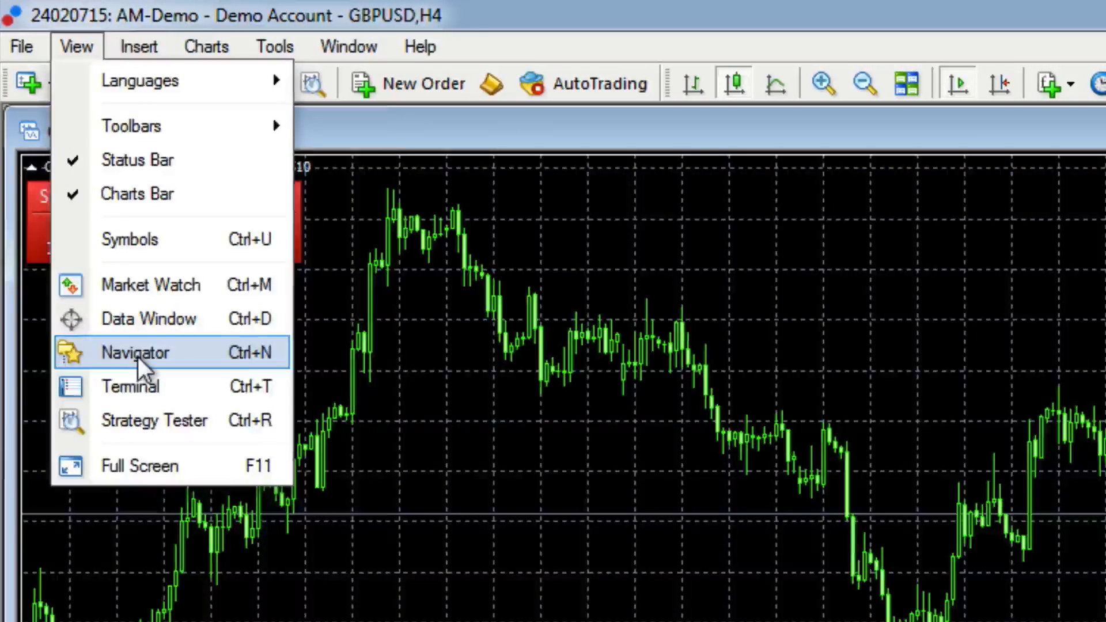
left_click(135, 352)
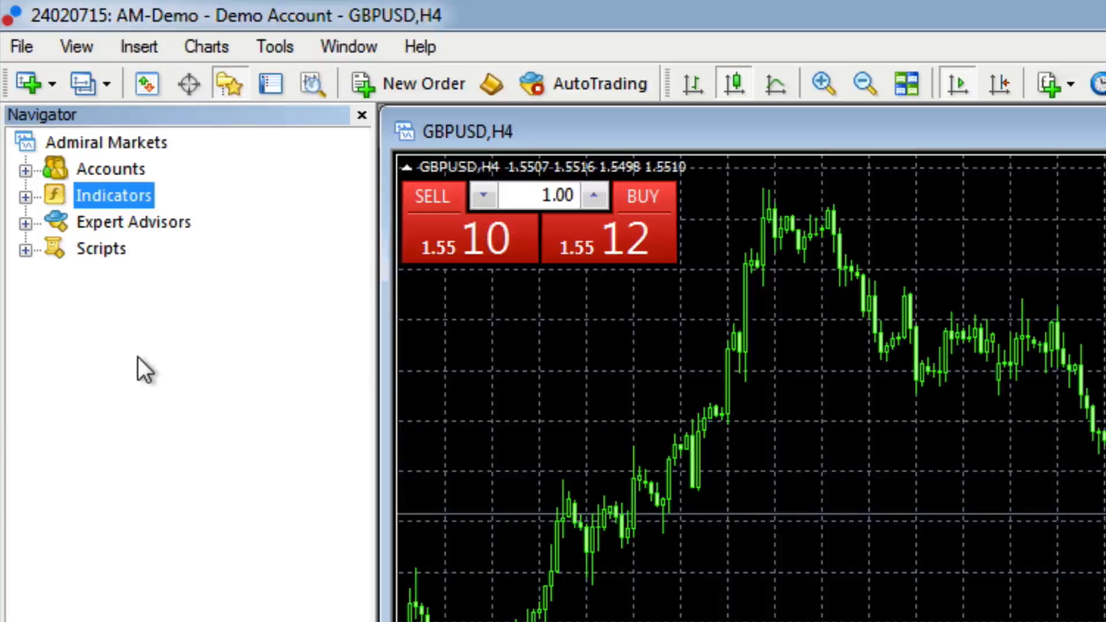
mouse_move(140, 358)
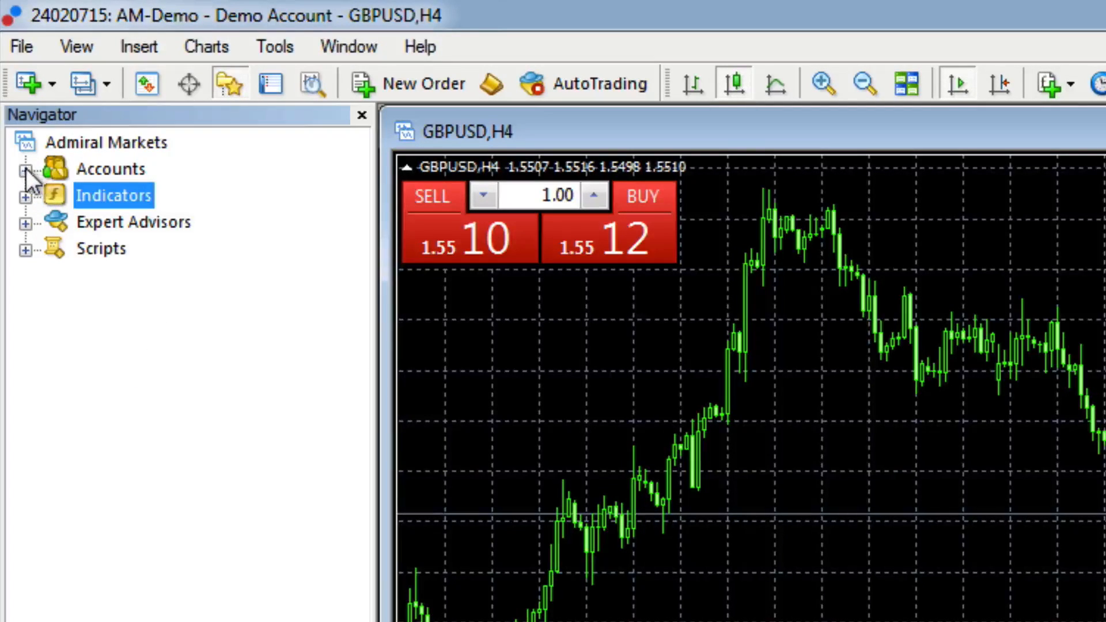
Expand Accounts to list AM-Demo, briefly expanding and collapsing the AM-Demo entry.
left_click(27, 170)
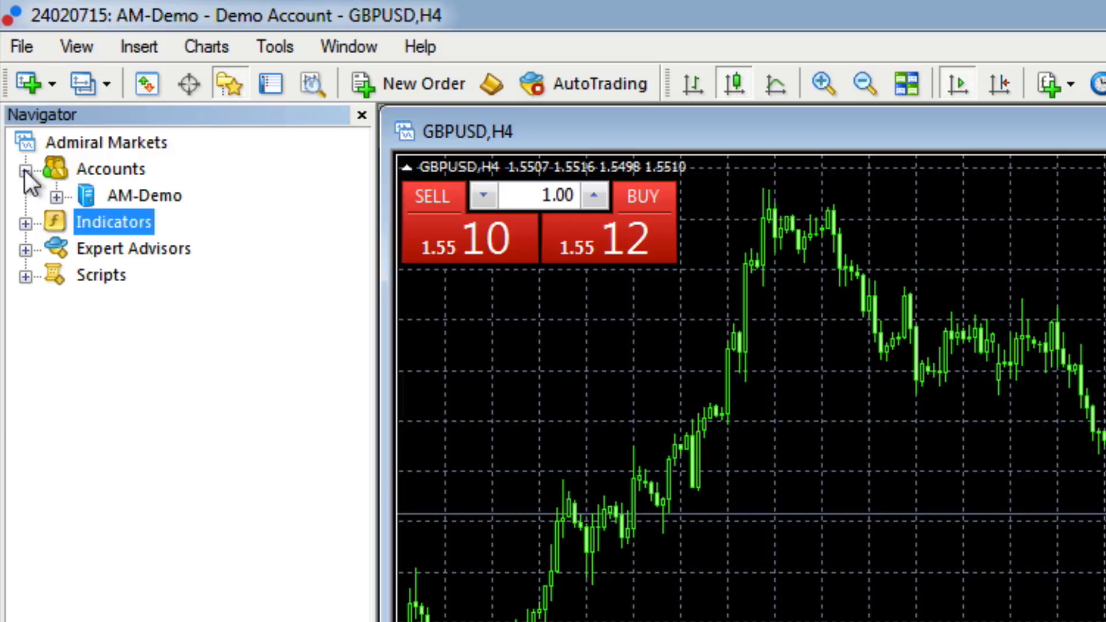
left_click(24, 168)
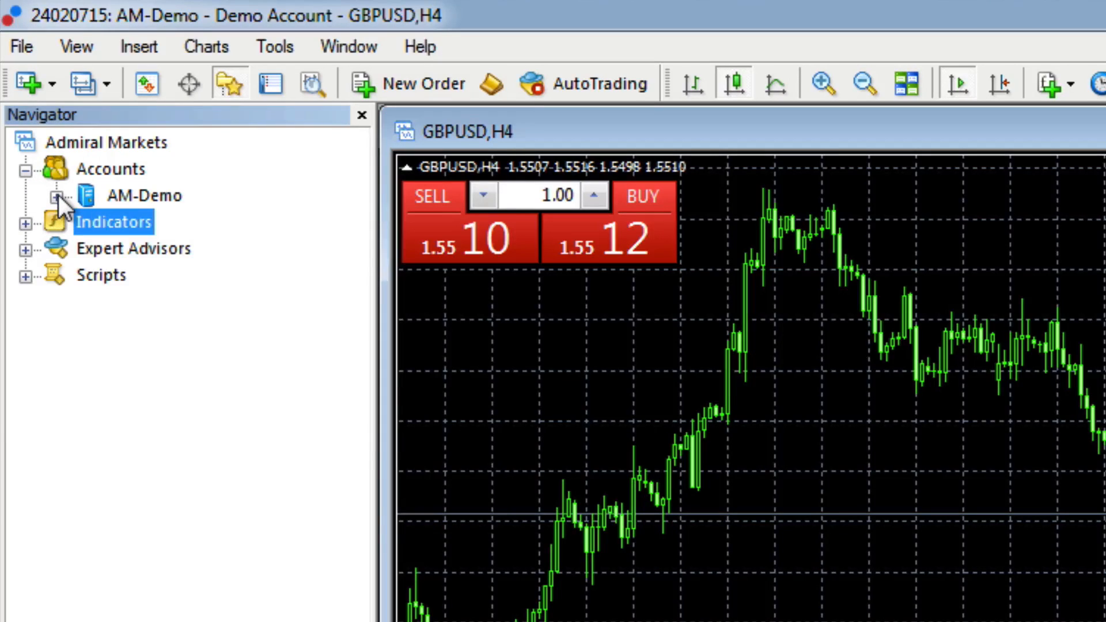
left_click(57, 195)
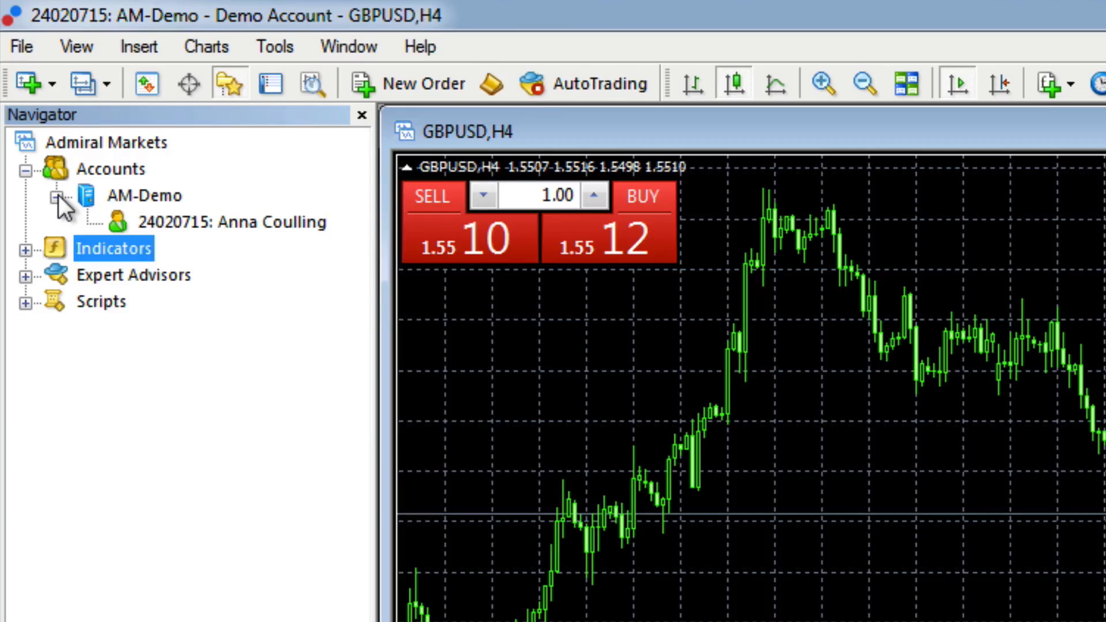
left_click(54, 196)
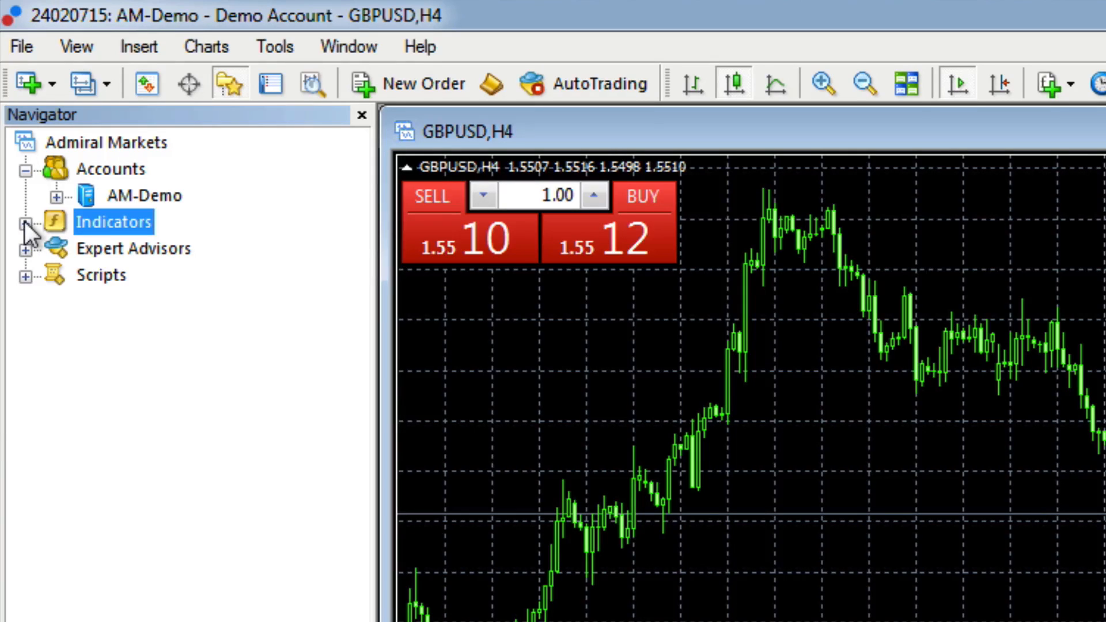
Expand Indicators and its Quantum folder to list the Quantum indicators.
left_click(26, 223)
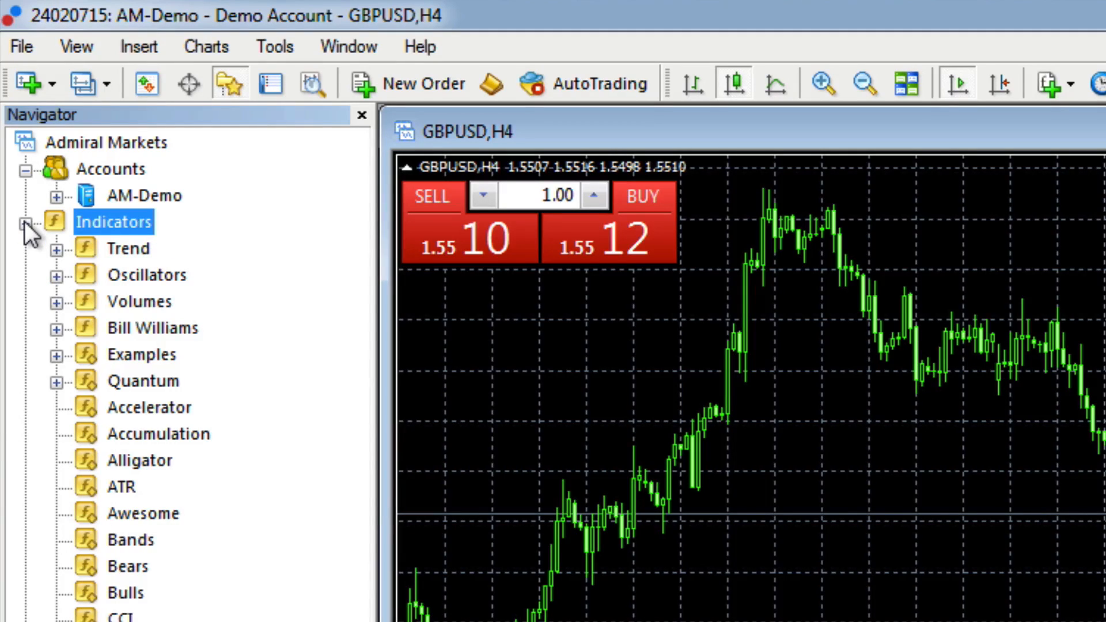
mouse_move(95, 243)
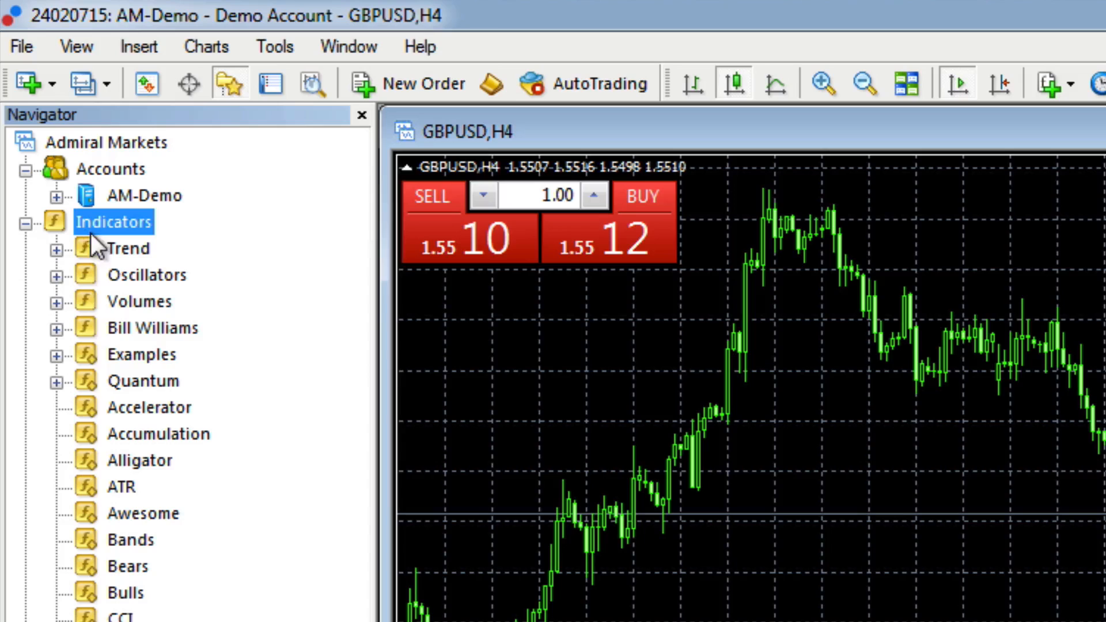
mouse_move(110, 388)
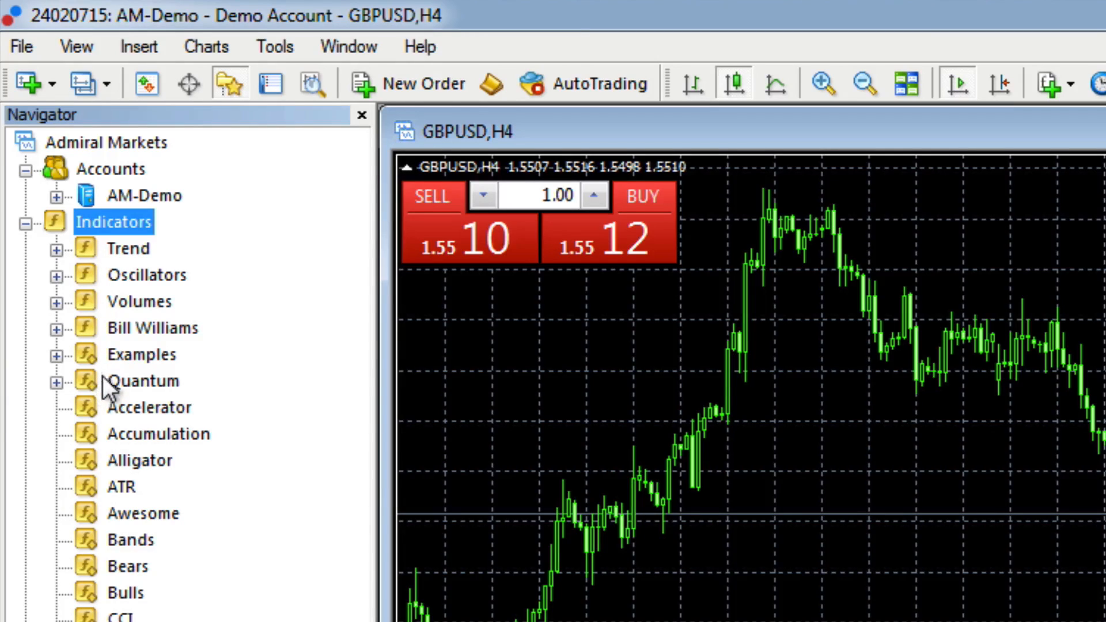
mouse_move(106, 332)
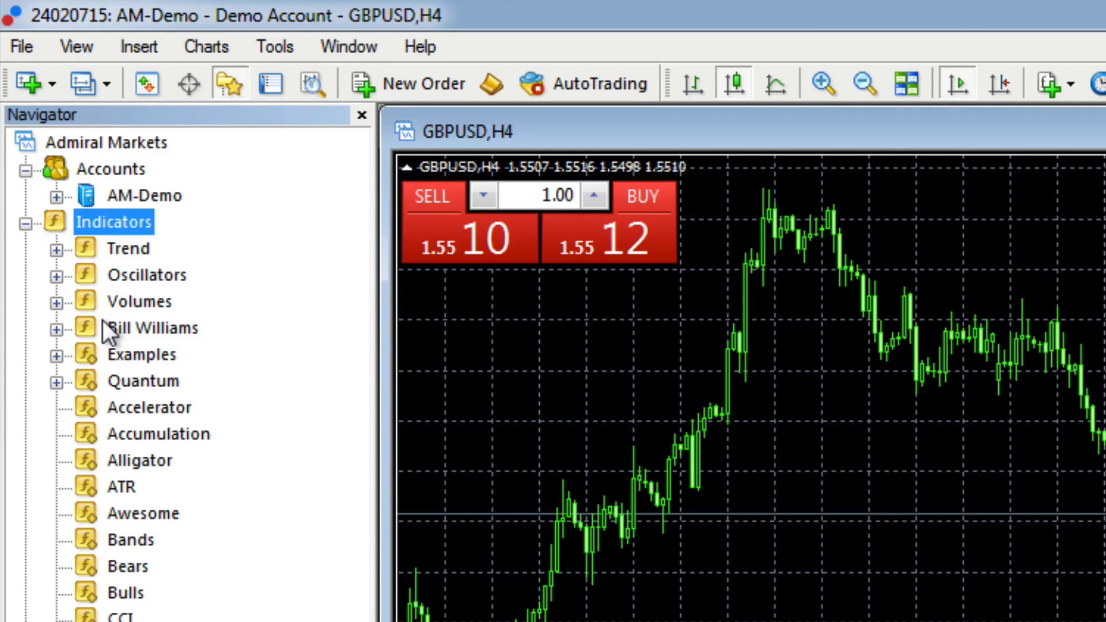
mouse_move(58, 381)
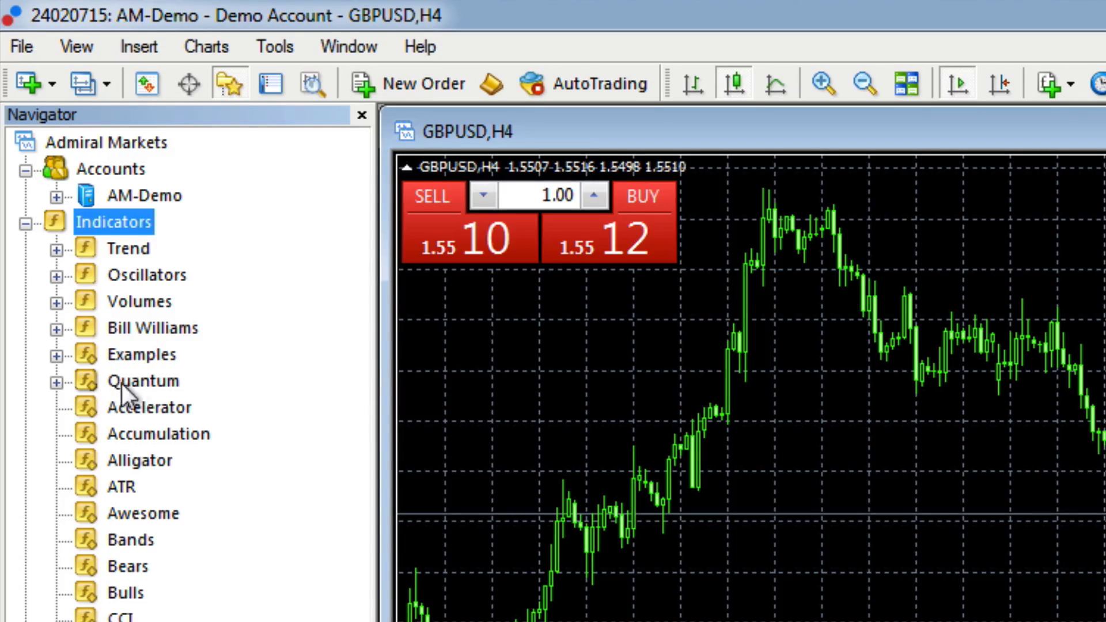
mouse_move(63, 392)
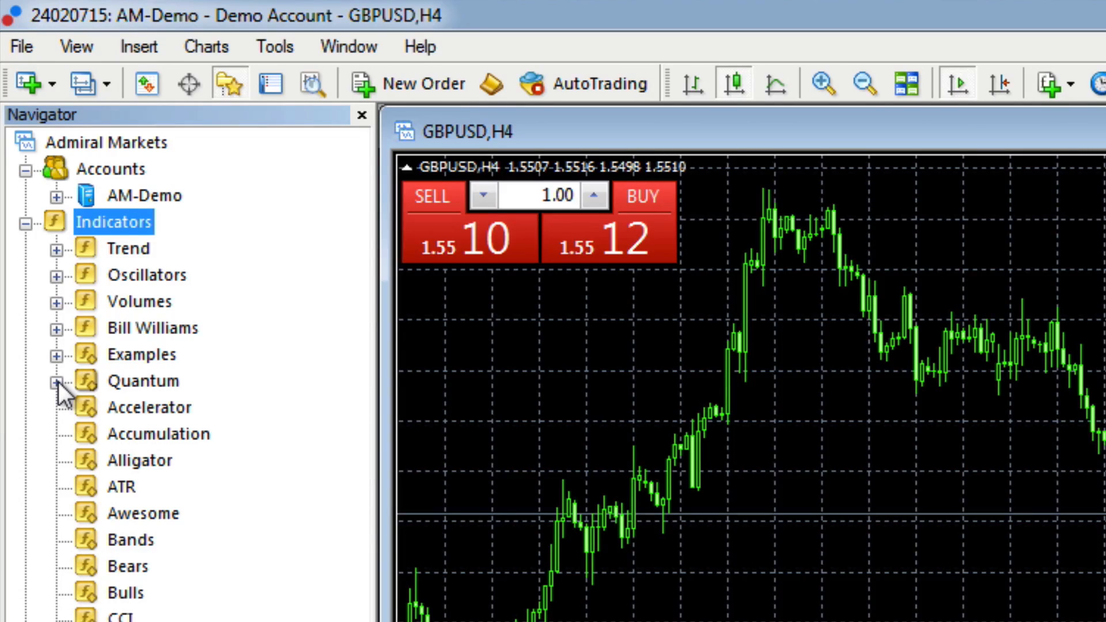
left_click(58, 381)
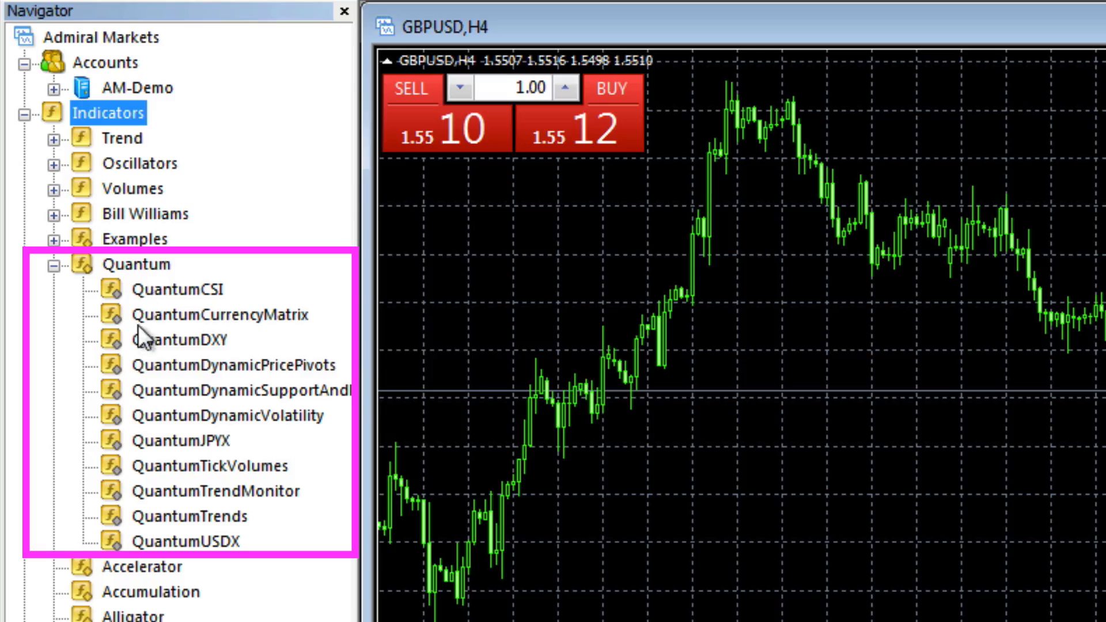
mouse_move(149, 345)
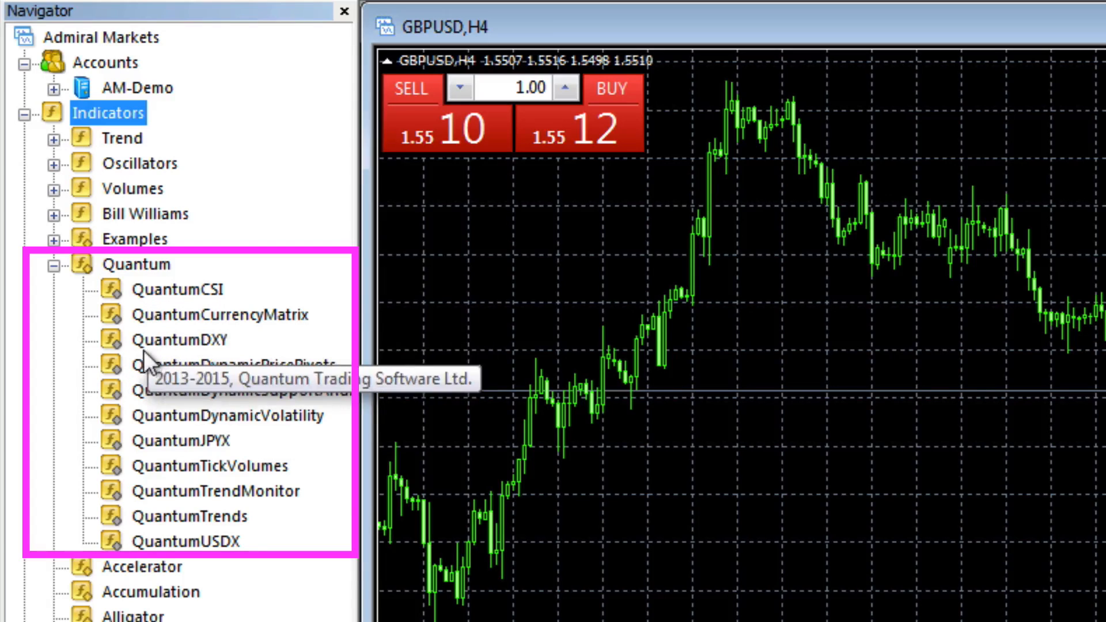
mouse_move(159, 455)
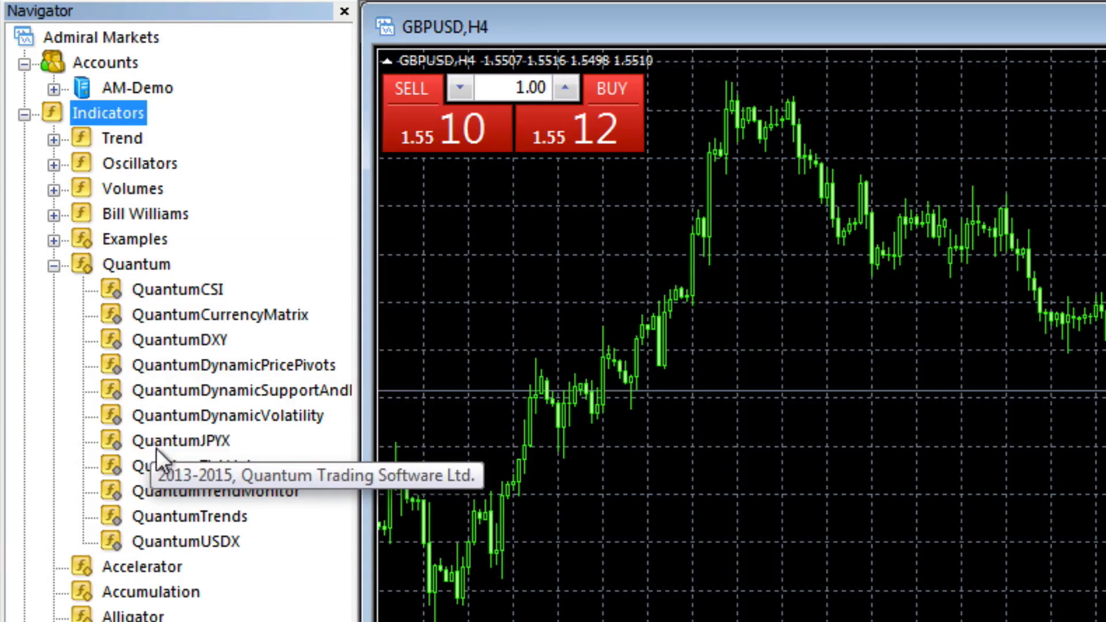
mouse_move(167, 339)
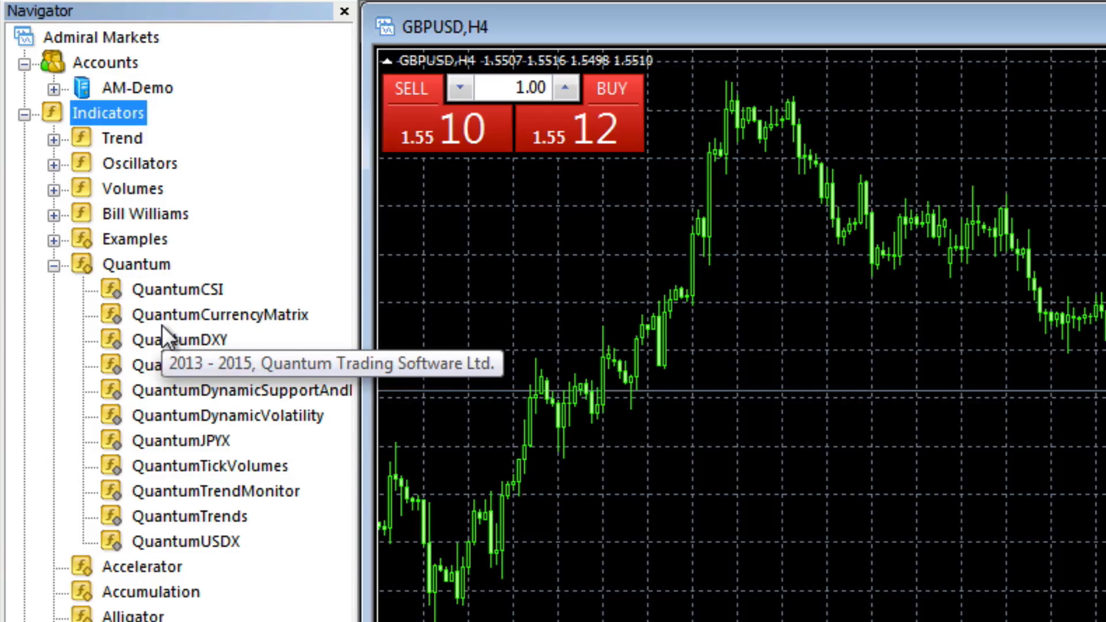
mouse_move(166, 332)
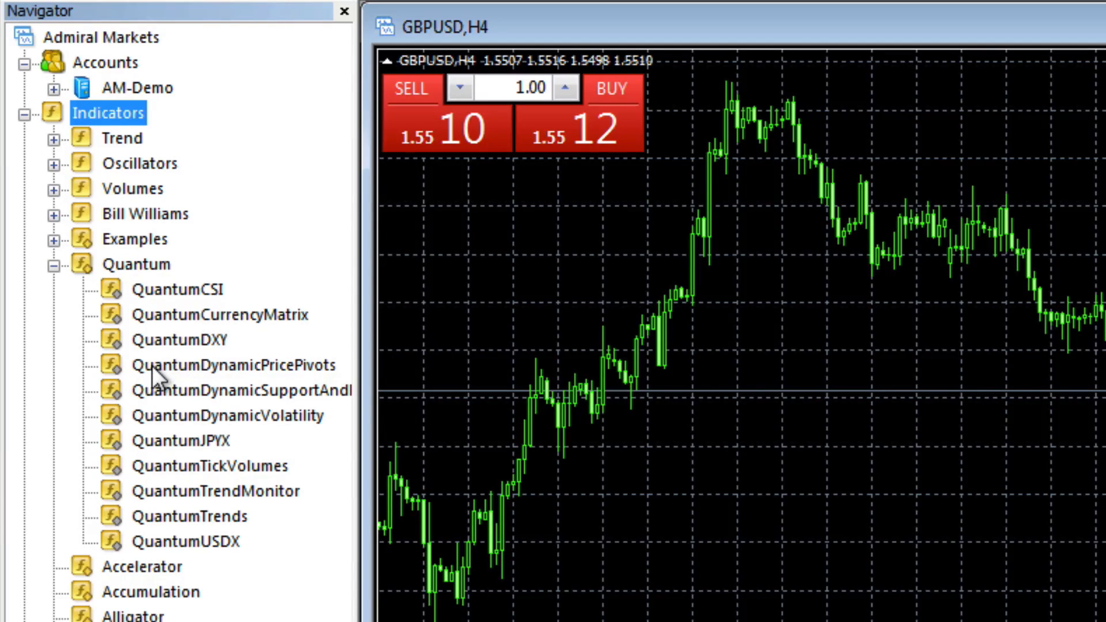
Attach QuantumDynamicPricePivots to the GBPUSD H4 chart and confirm its settings.
left_click(223, 365)
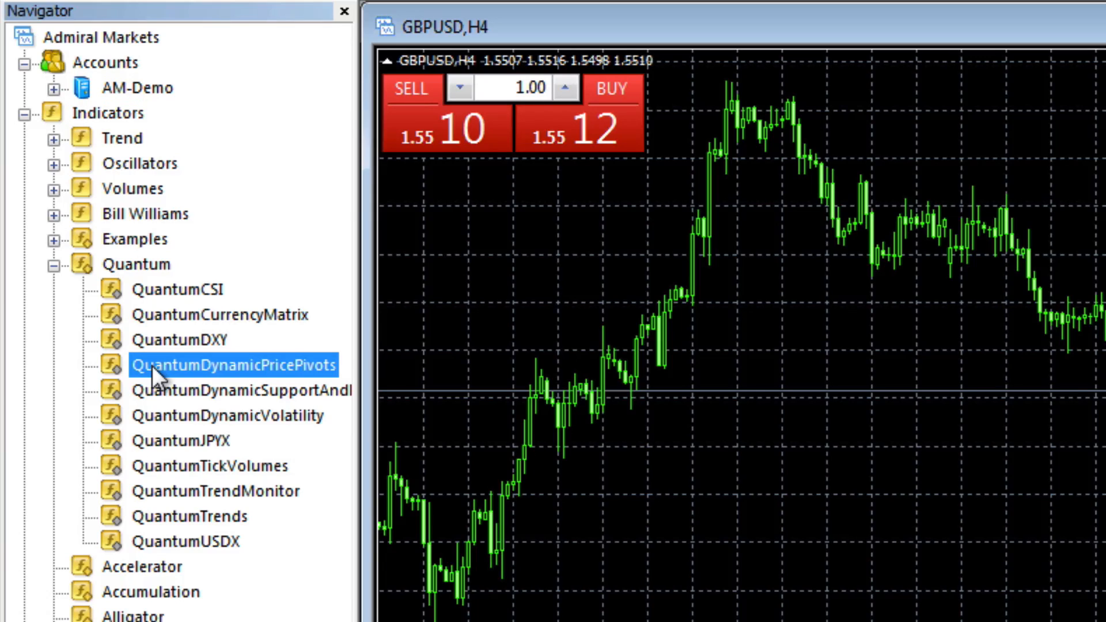
mouse_move(145, 373)
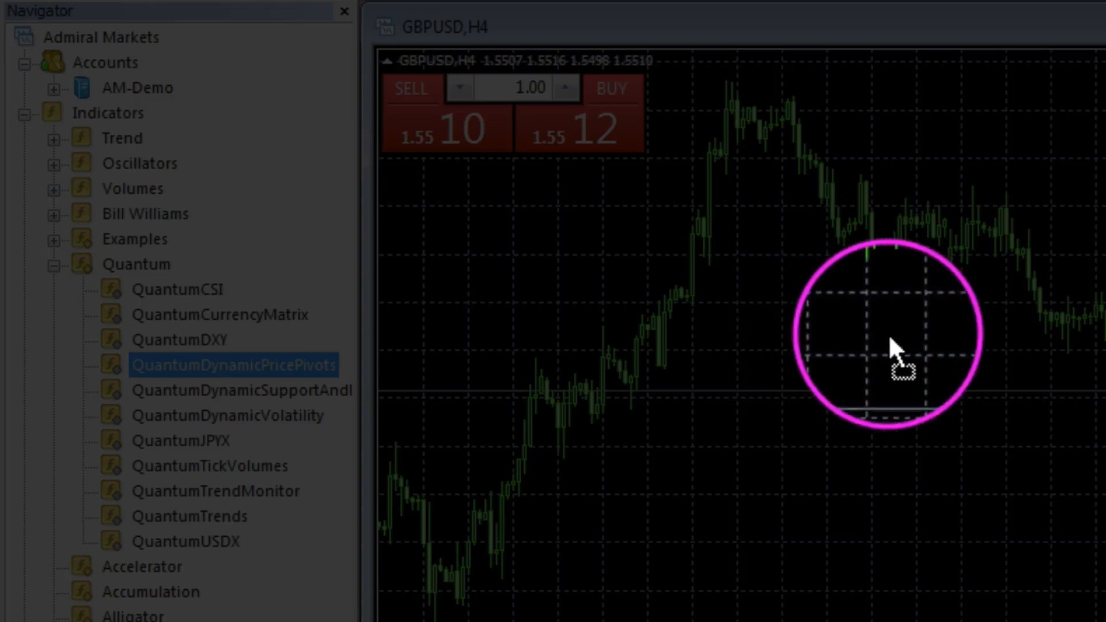
double_click(233, 365)
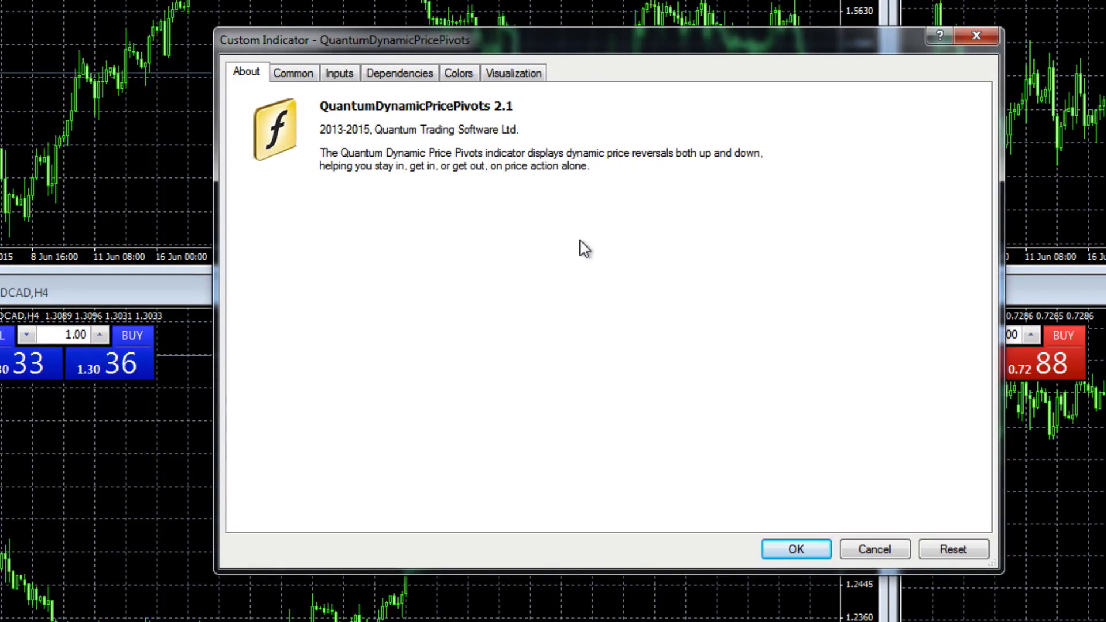
mouse_move(675, 309)
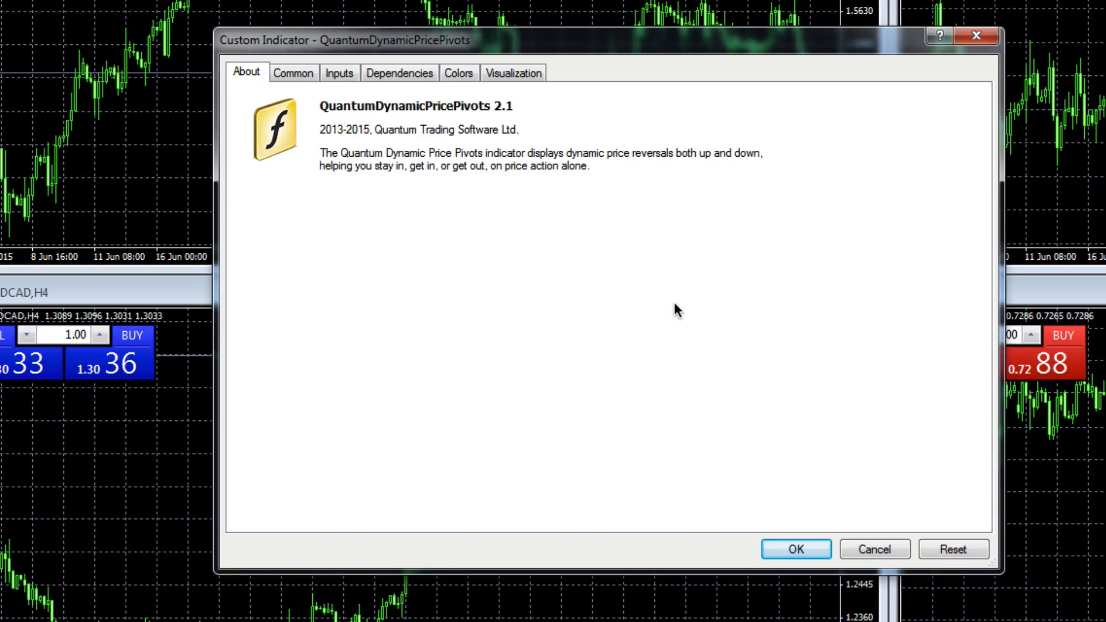
mouse_move(795, 548)
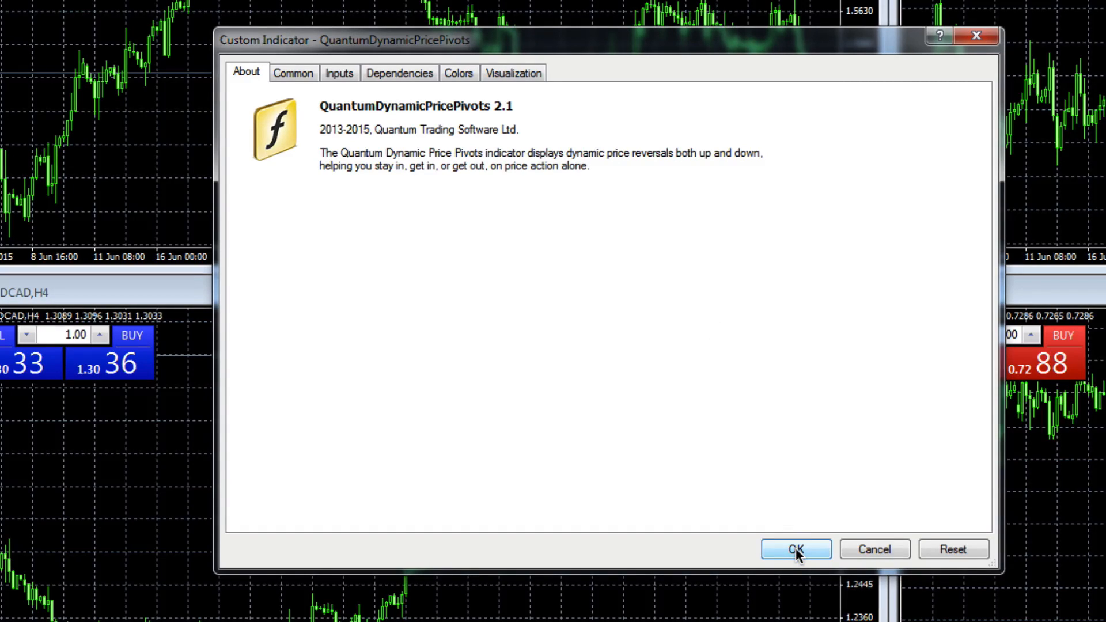
left_click(795, 550)
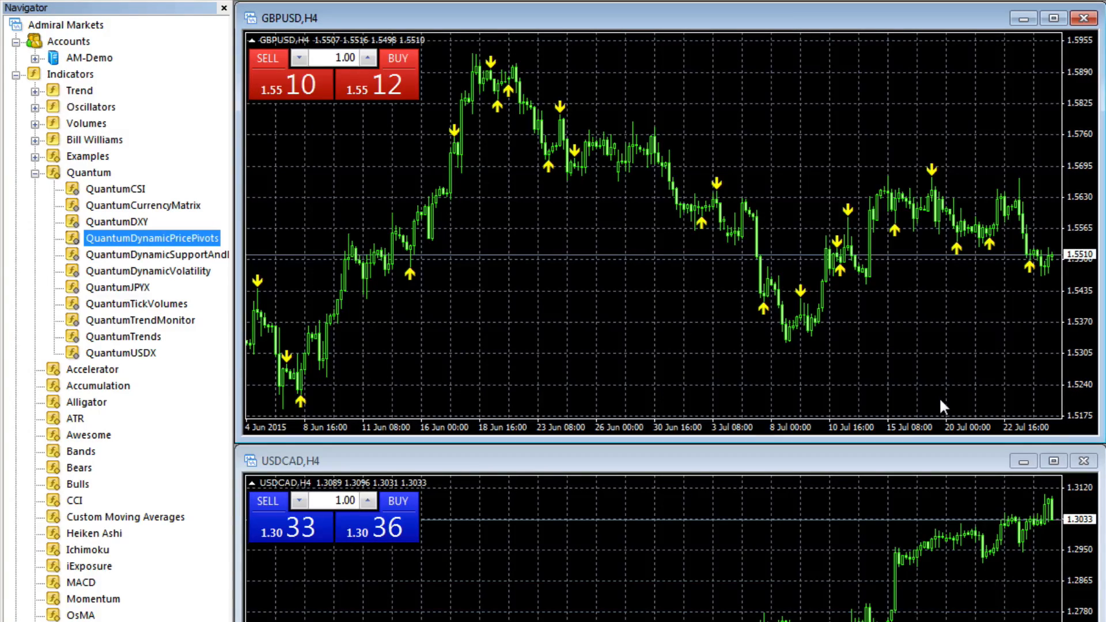
mouse_move(945, 399)
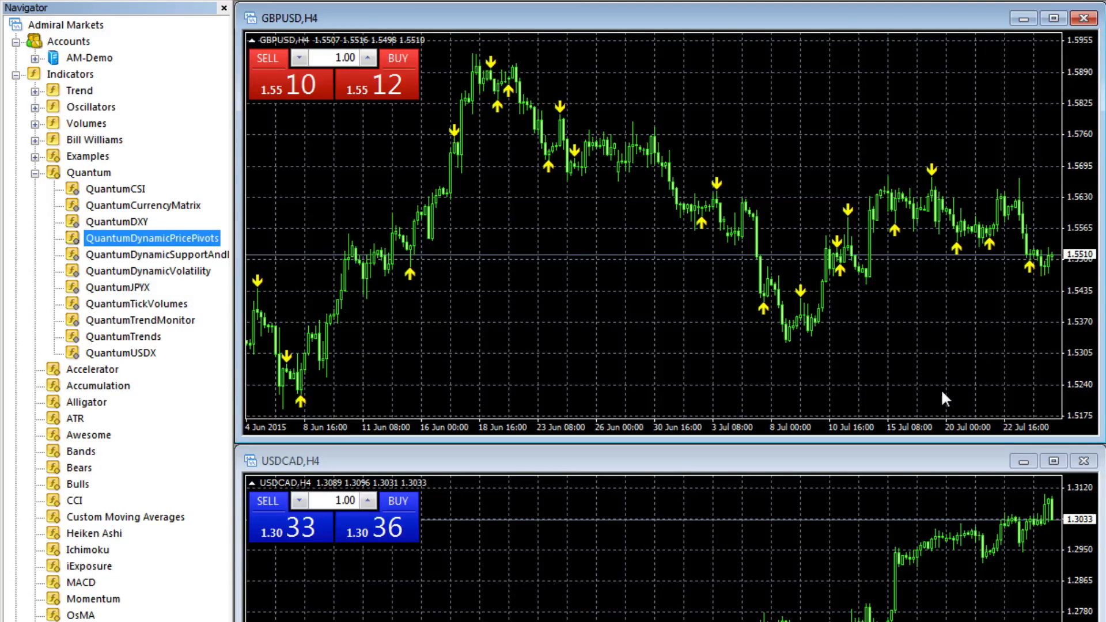
mouse_move(451, 385)
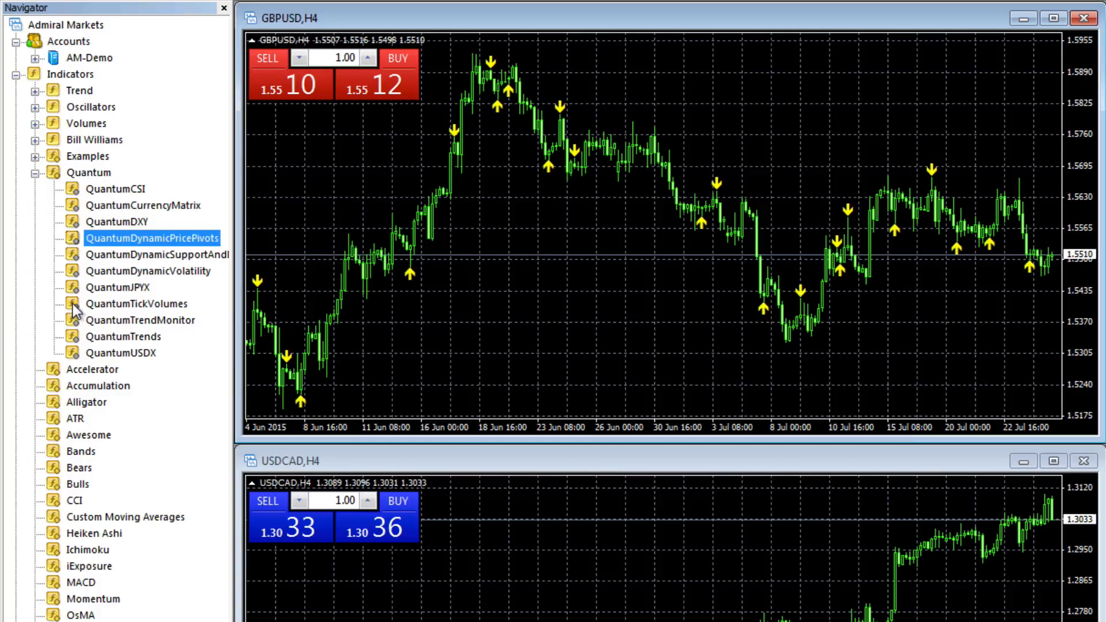
Attach QuantumTickVolumes to the GBPUSD chart as a volume subwindow.
left_click(137, 303)
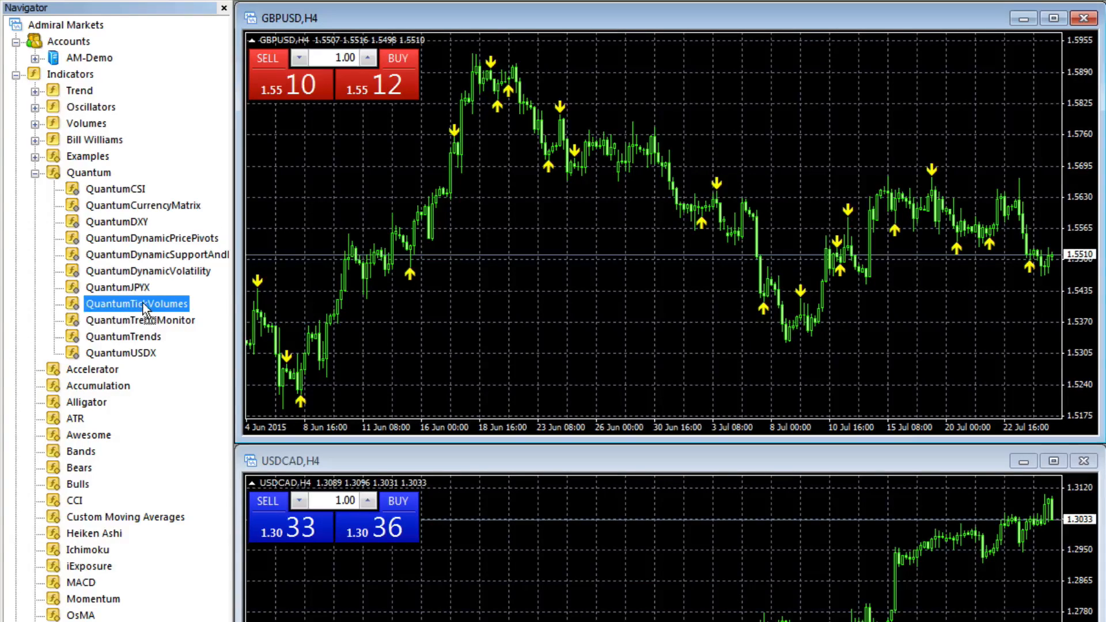
mouse_move(614, 324)
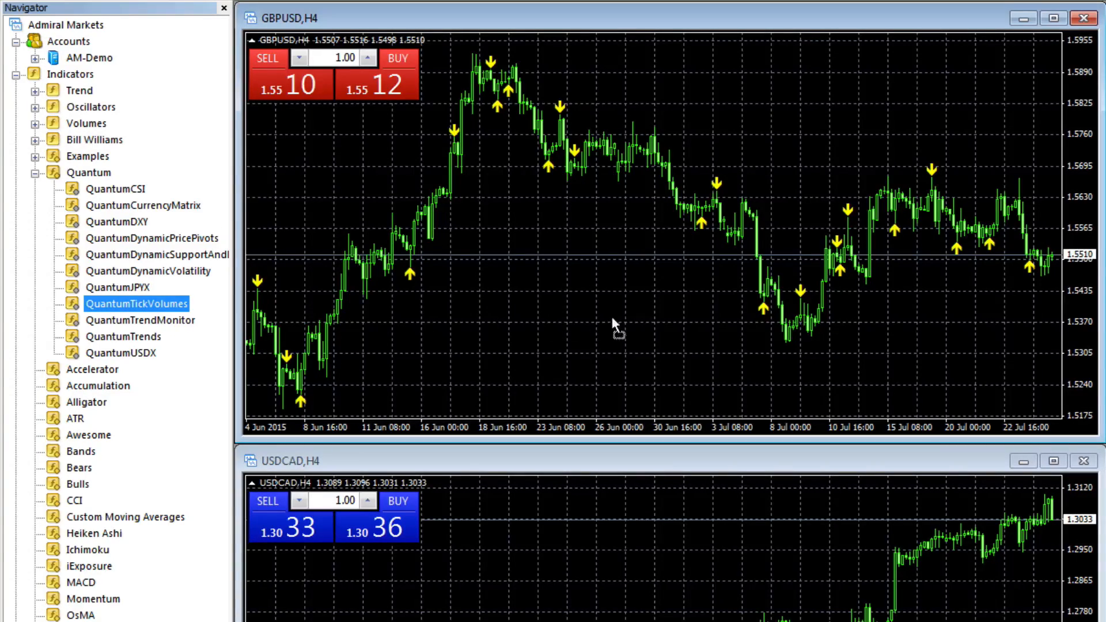
mouse_move(648, 274)
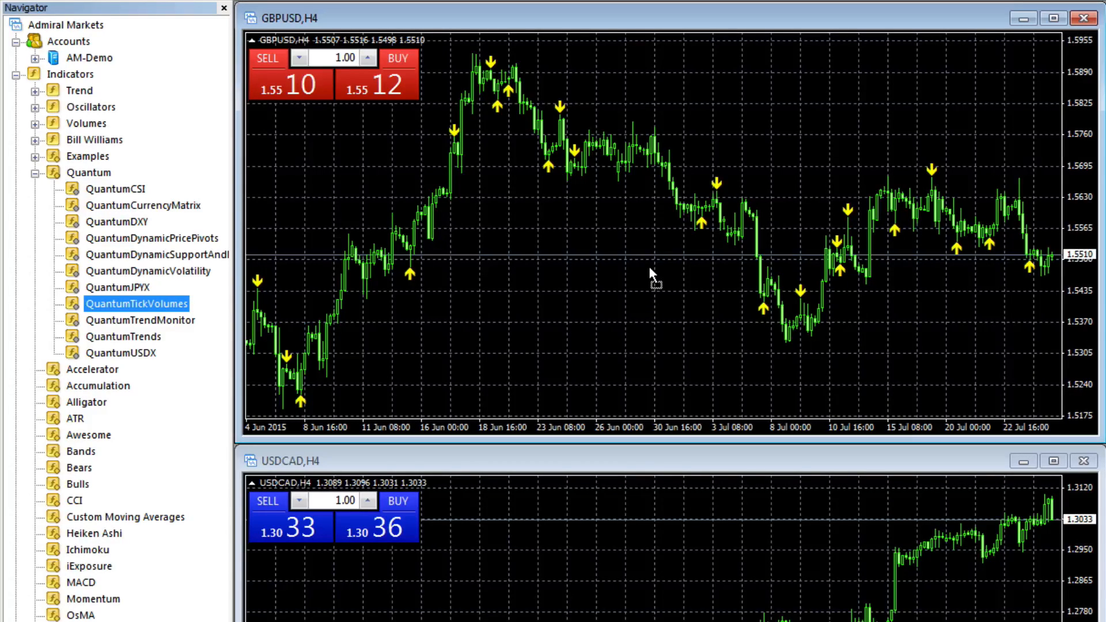
mouse_move(650, 275)
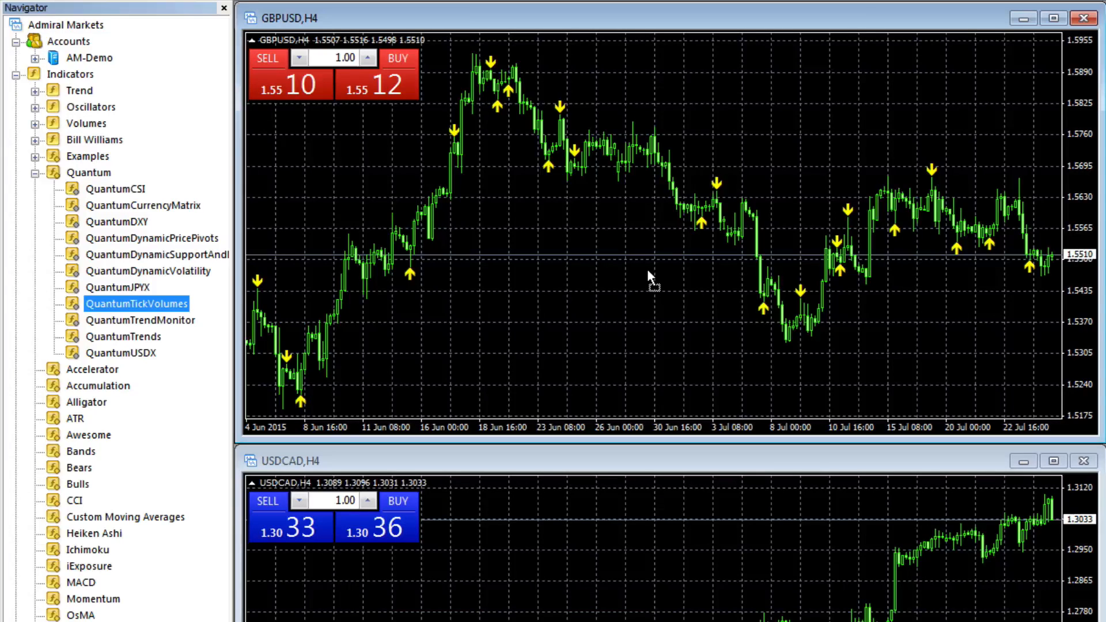
double_click(136, 303)
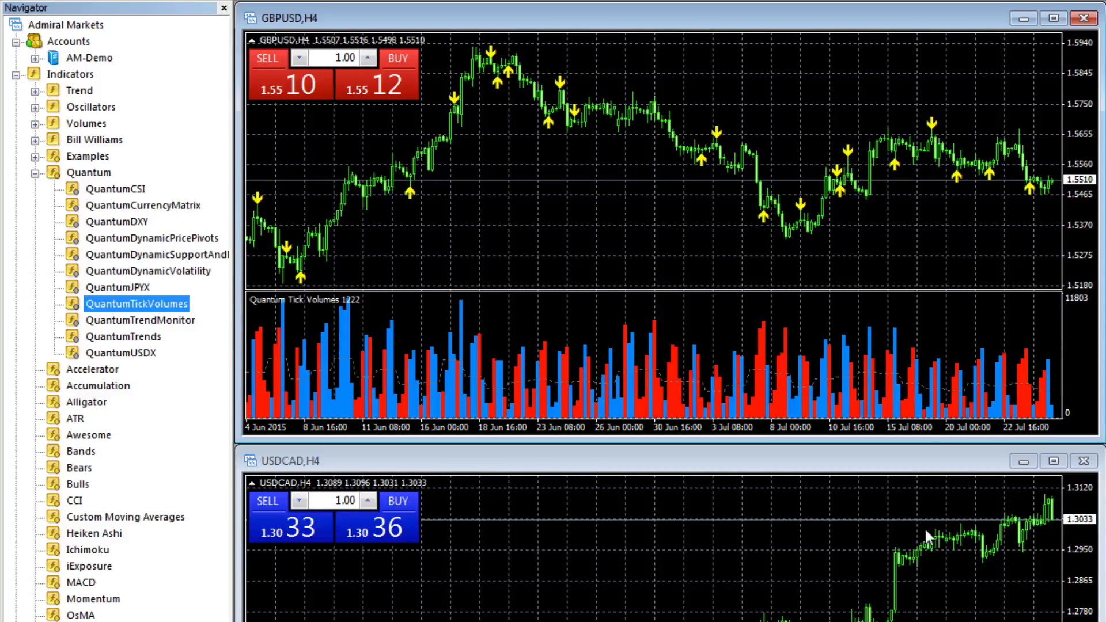
mouse_move(910, 422)
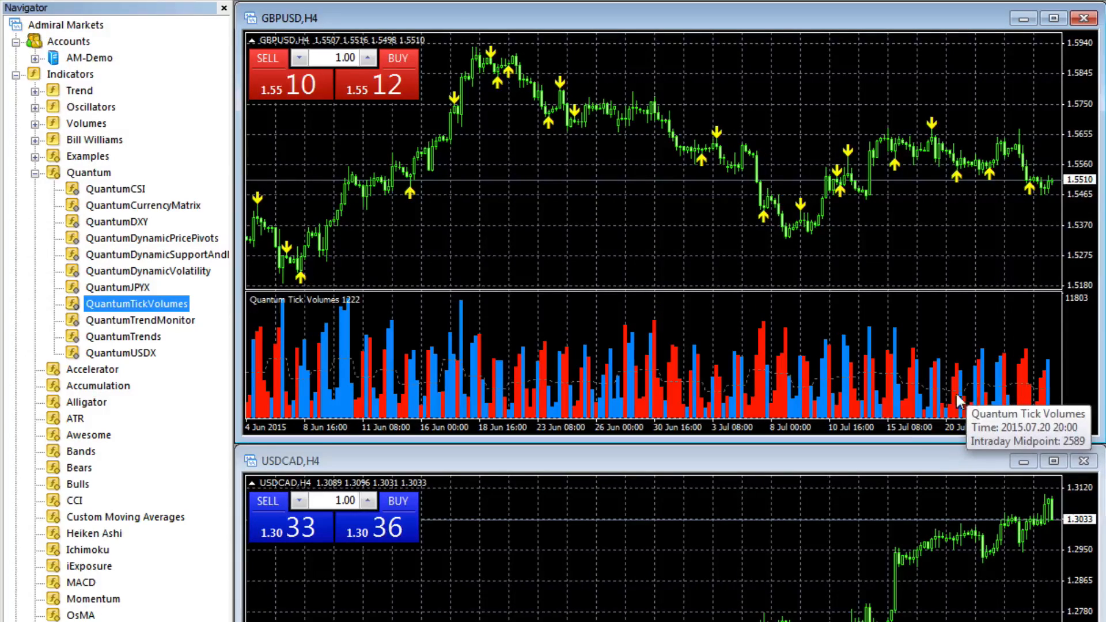
mouse_move(890, 419)
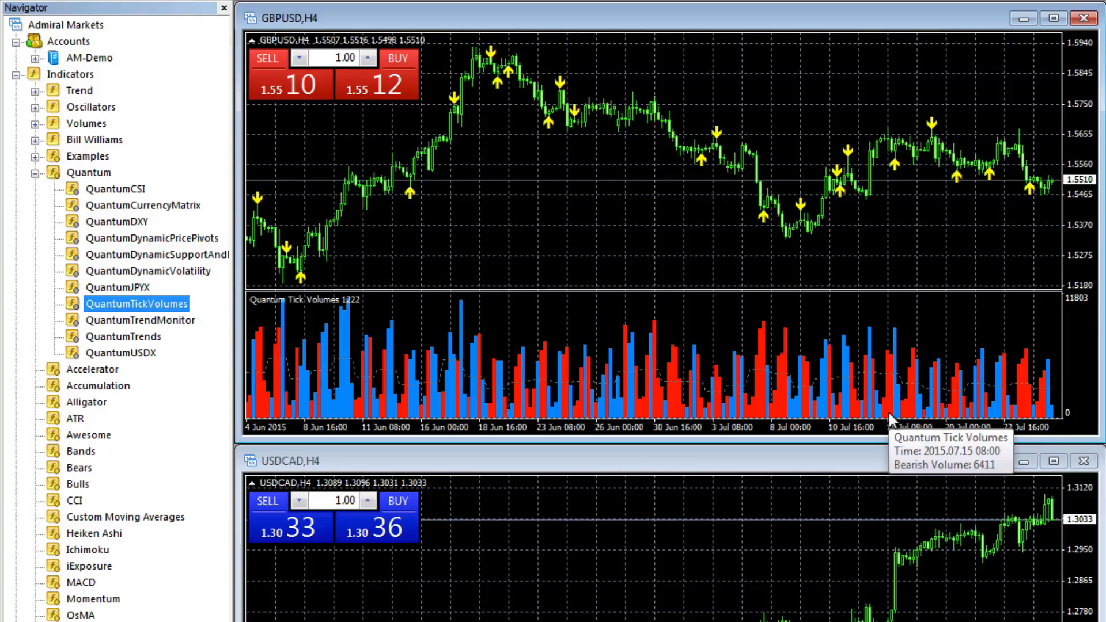
mouse_move(890, 428)
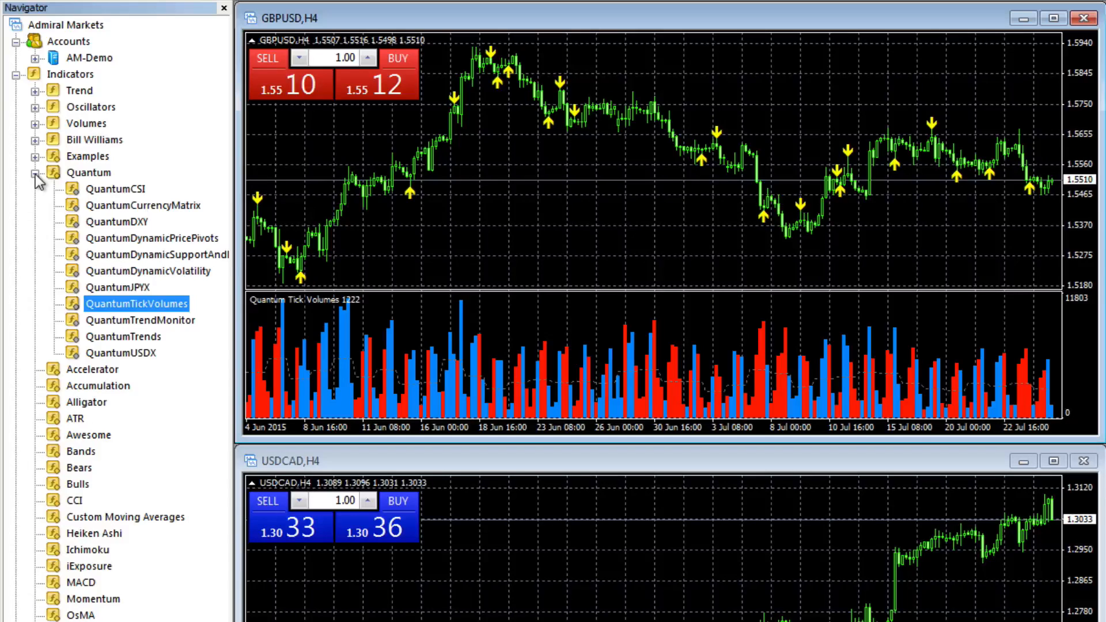
Collapse Quantum and Indicators, then expand and re-collapse Expert Advisors.
left_click(36, 171)
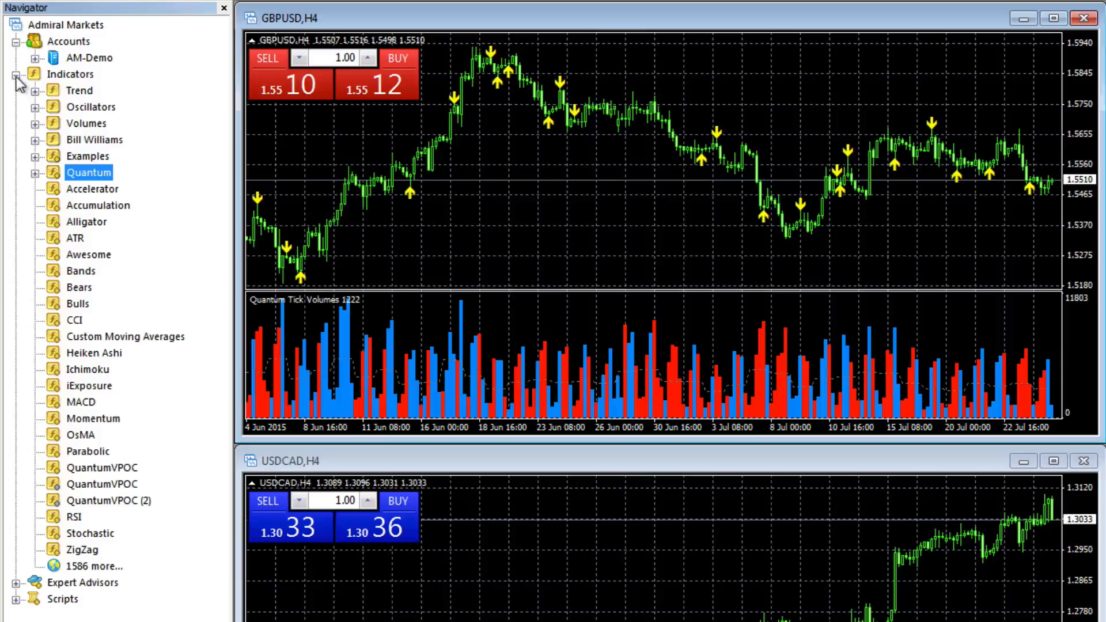
left_click(18, 73)
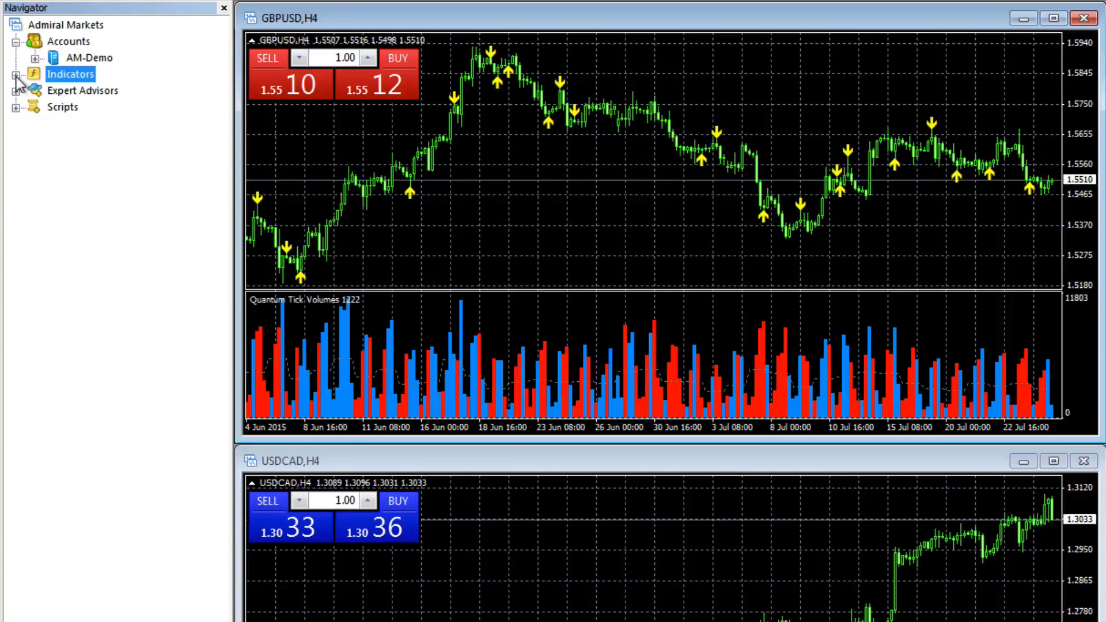
mouse_move(57, 99)
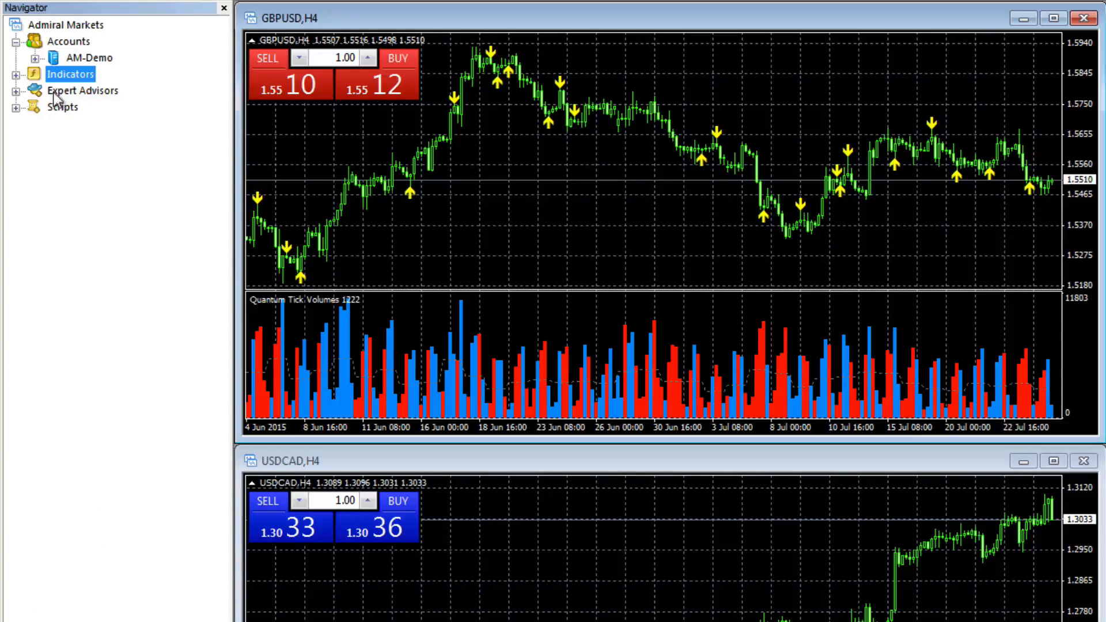
mouse_move(18, 101)
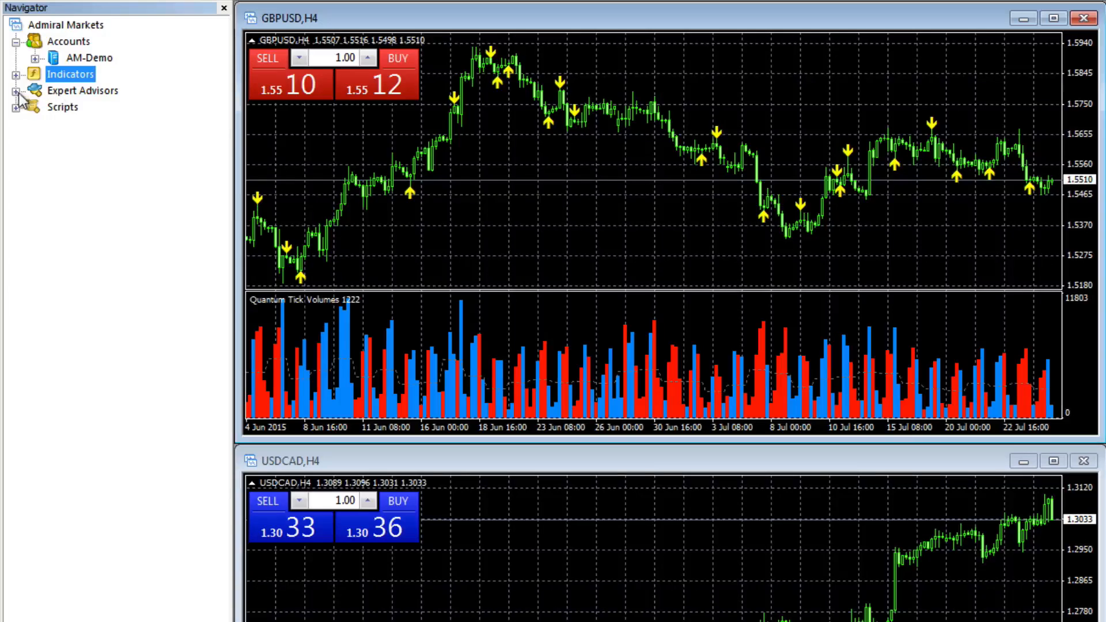
left_click(13, 90)
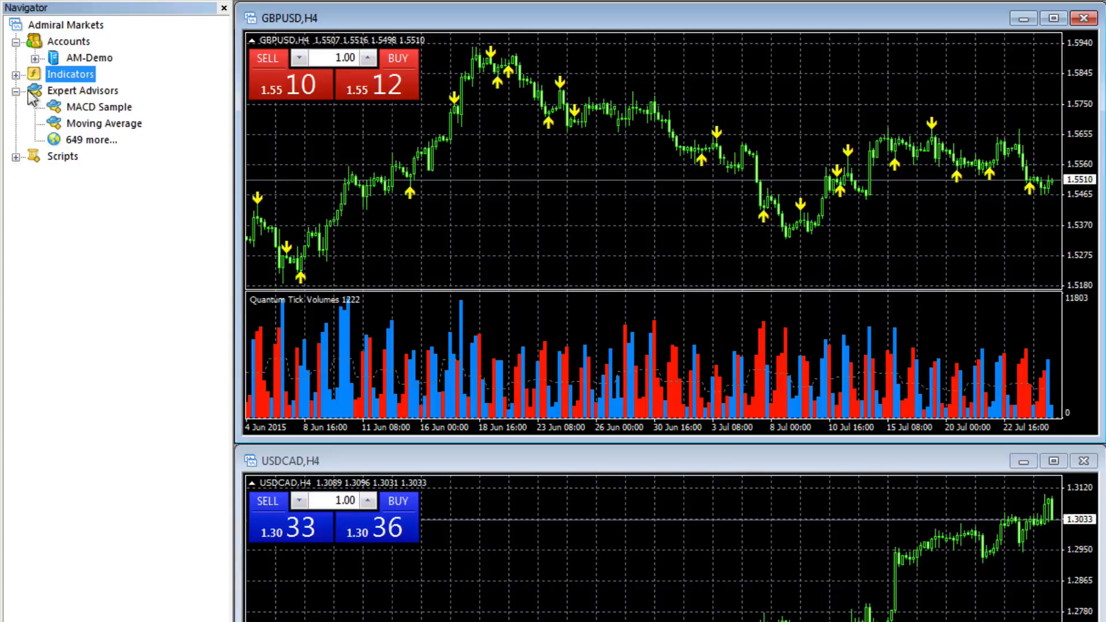
left_click(15, 90)
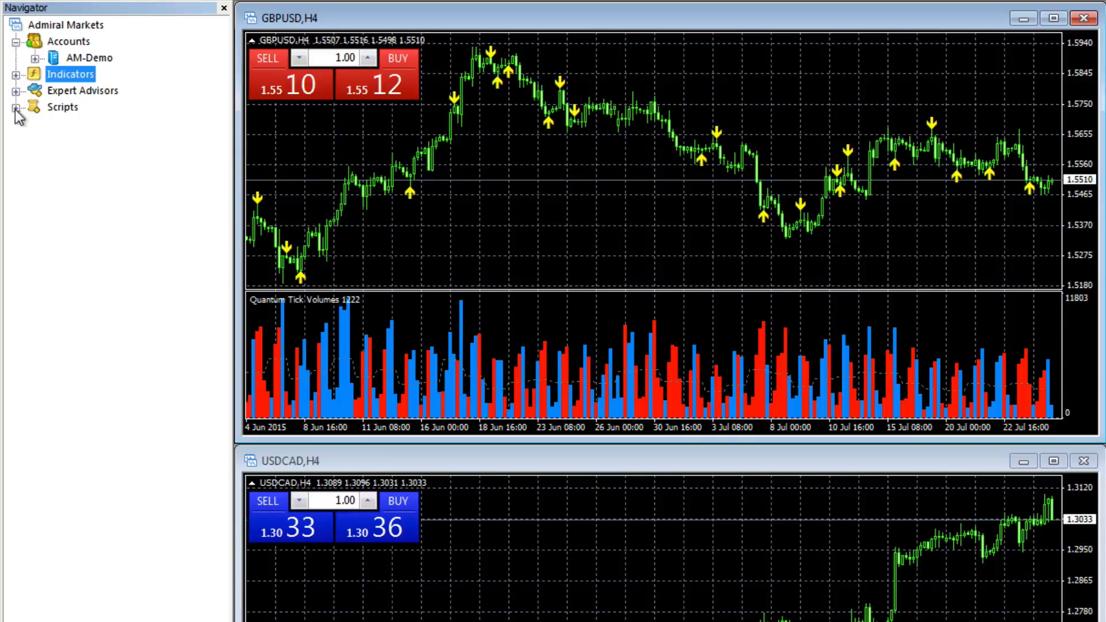
mouse_move(49, 99)
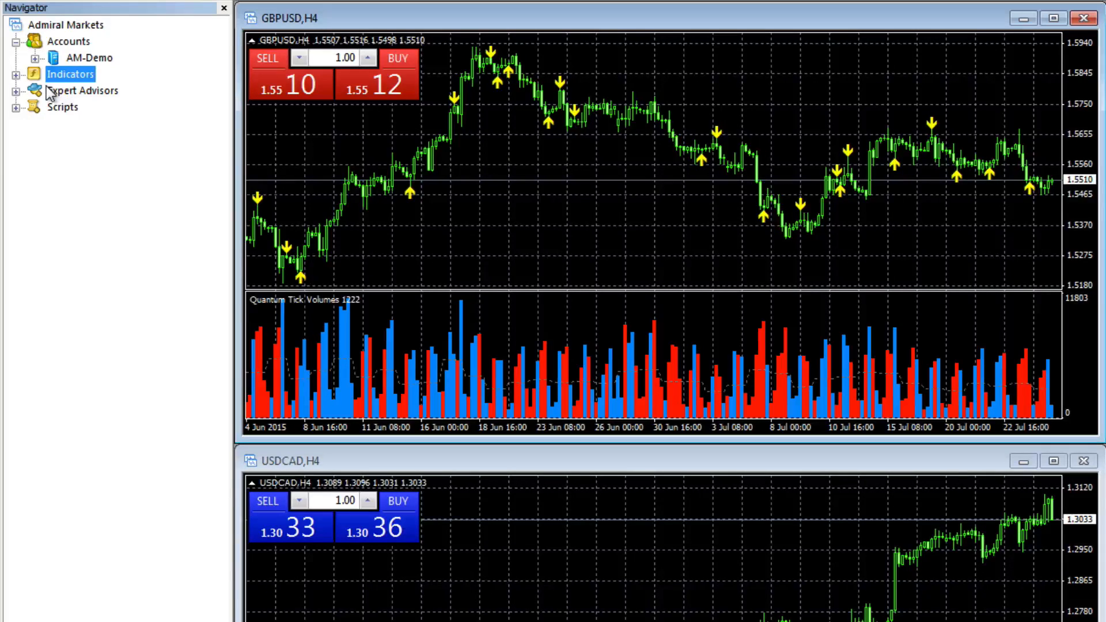
mouse_move(24, 102)
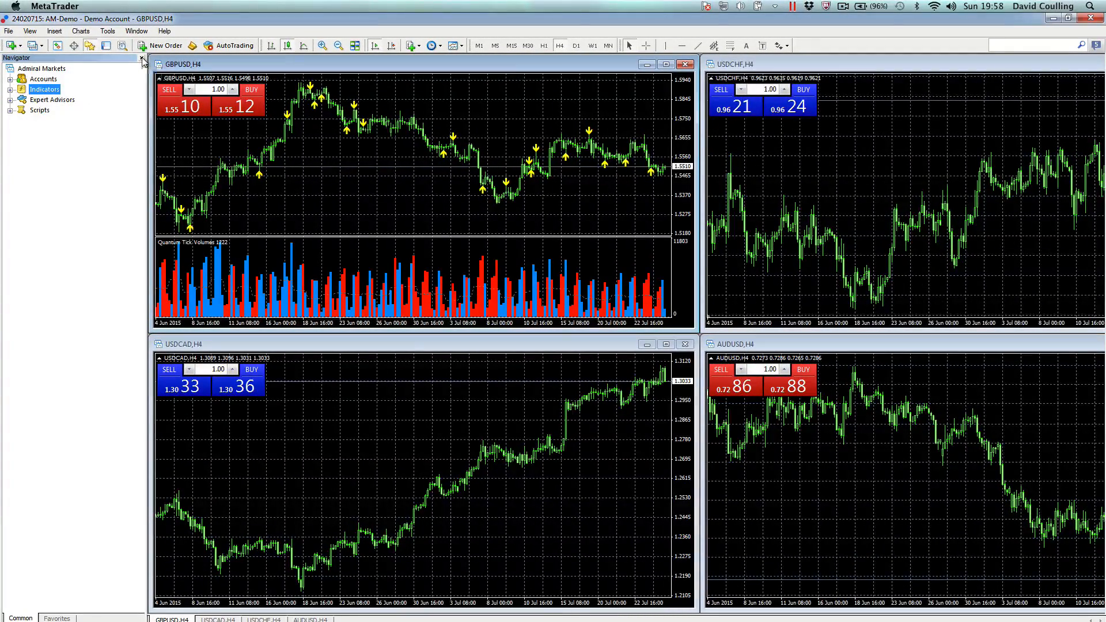
Close the Navigator so the four tiled H4 charts fill the window.
left_click(140, 57)
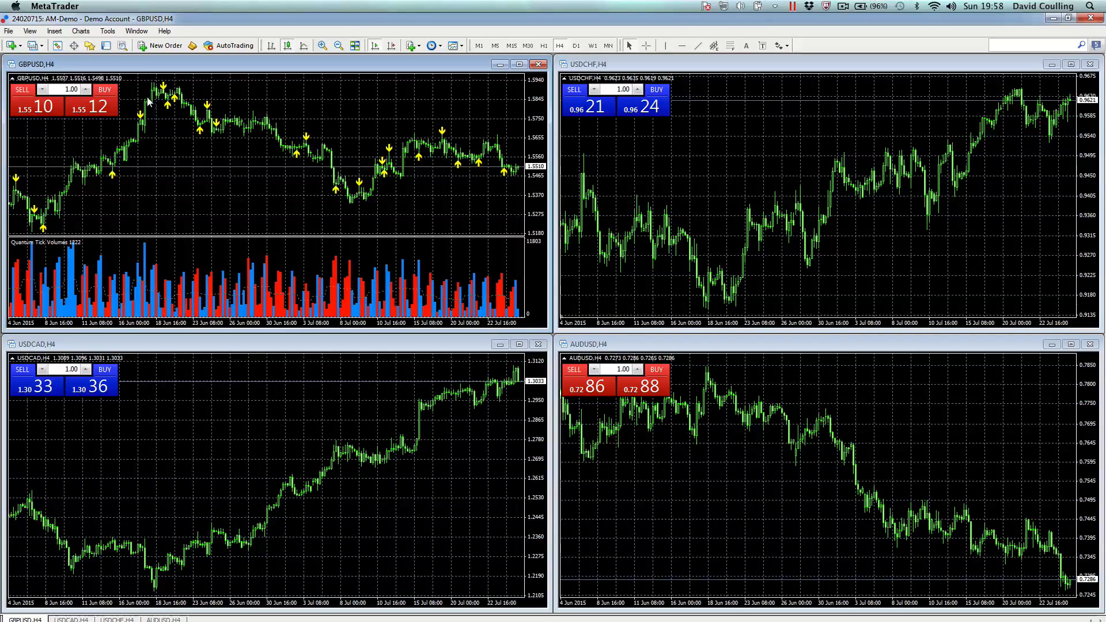
mouse_move(36, 434)
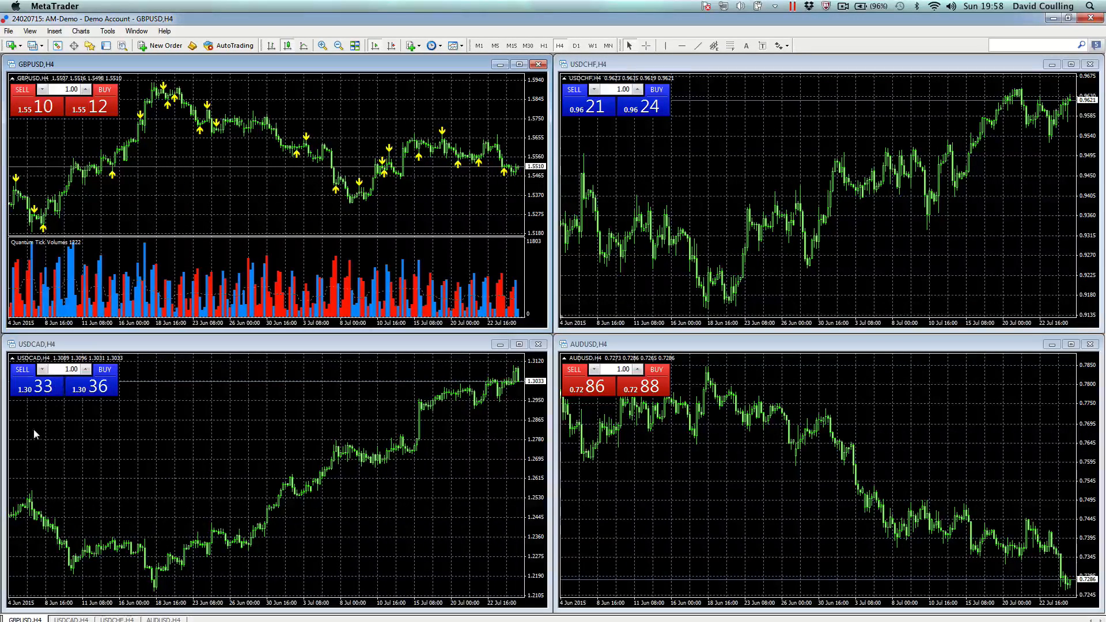
mouse_move(28, 437)
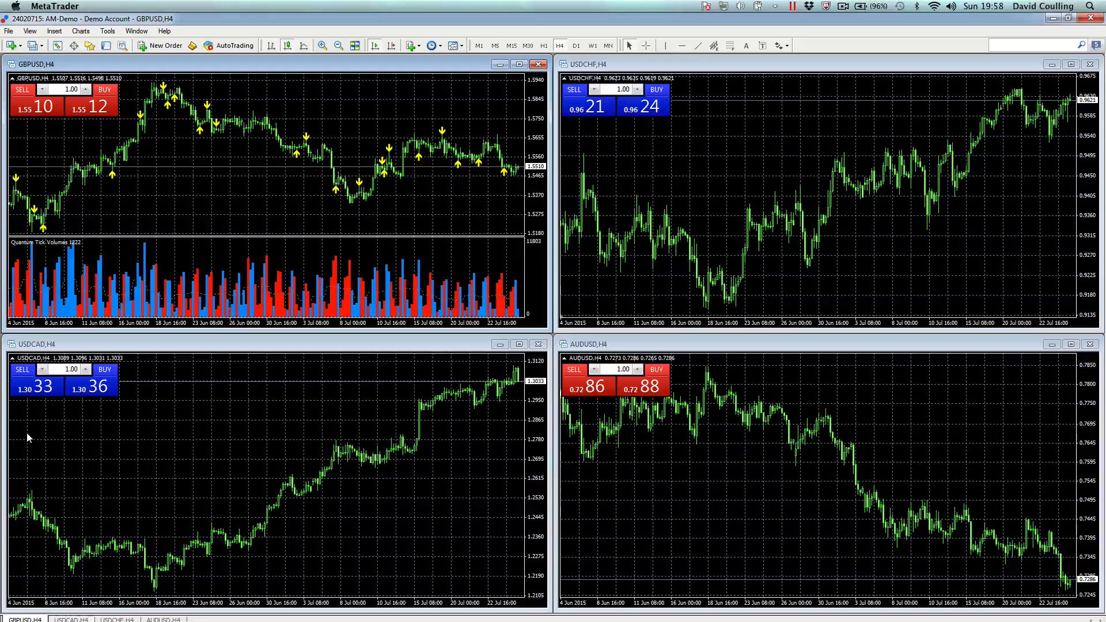